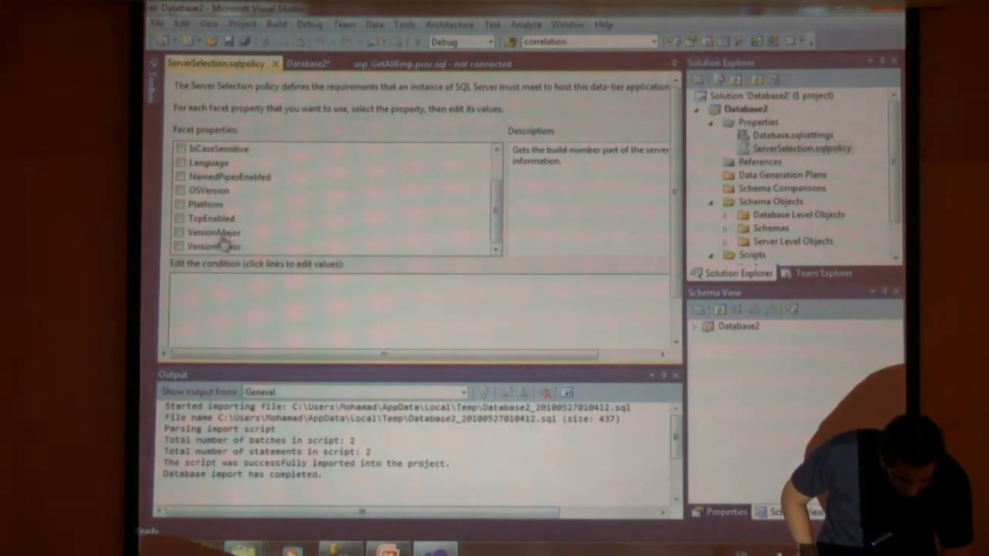
- Require VersionMajor is greater than or equal to 10 in ServerSelection.sqlpolicy
left_click(179, 231)
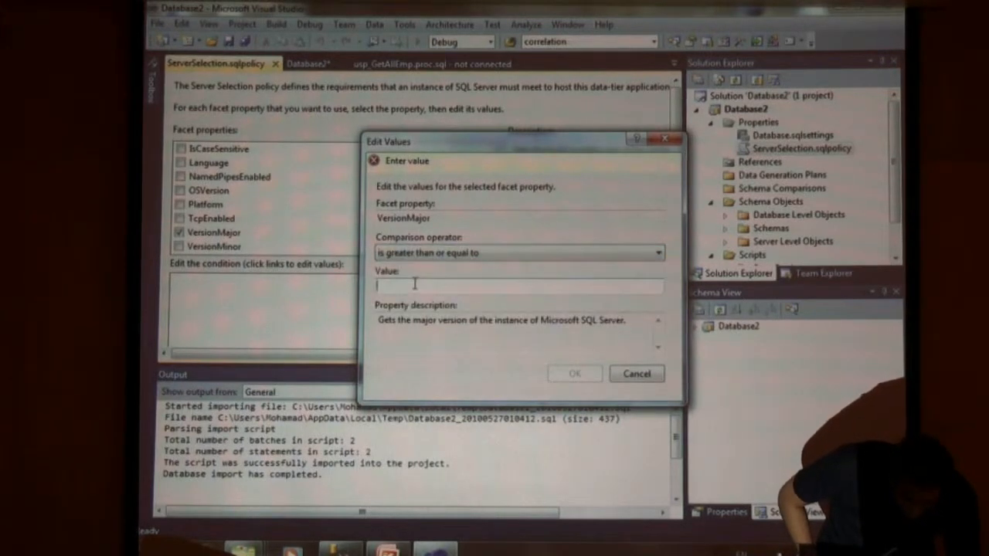
type("10")
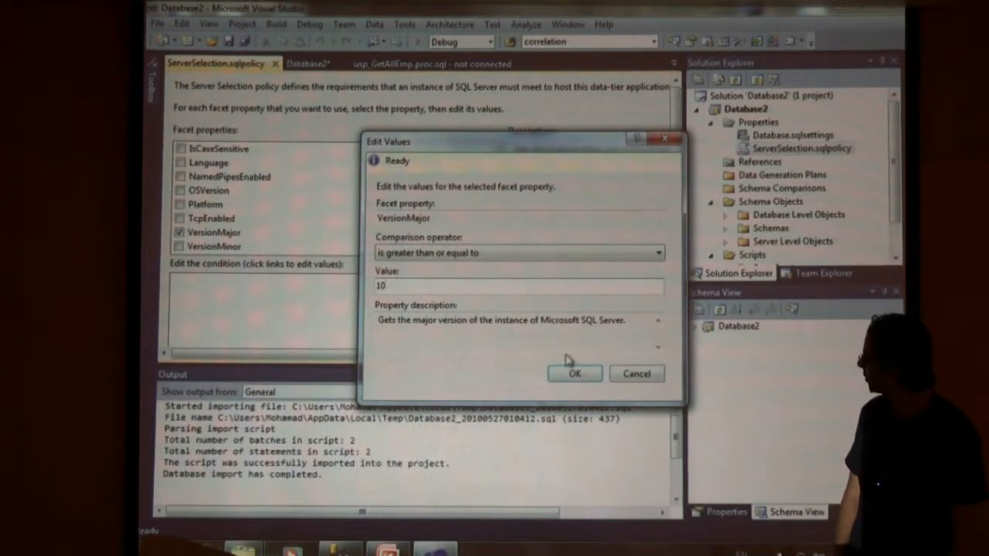
left_click(574, 373)
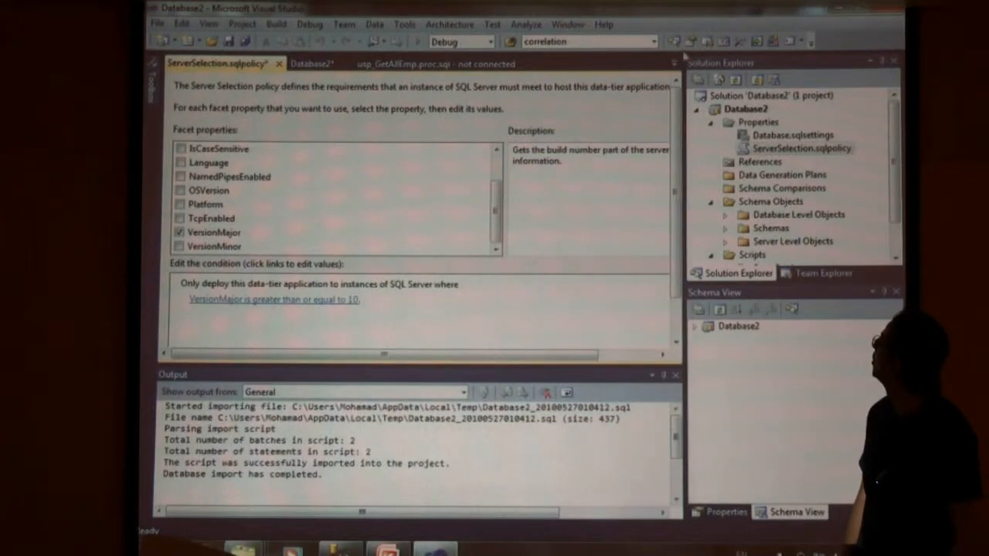
- Rebuild the Database2 project so its DAC package carries the new policy
right_click(738, 108)
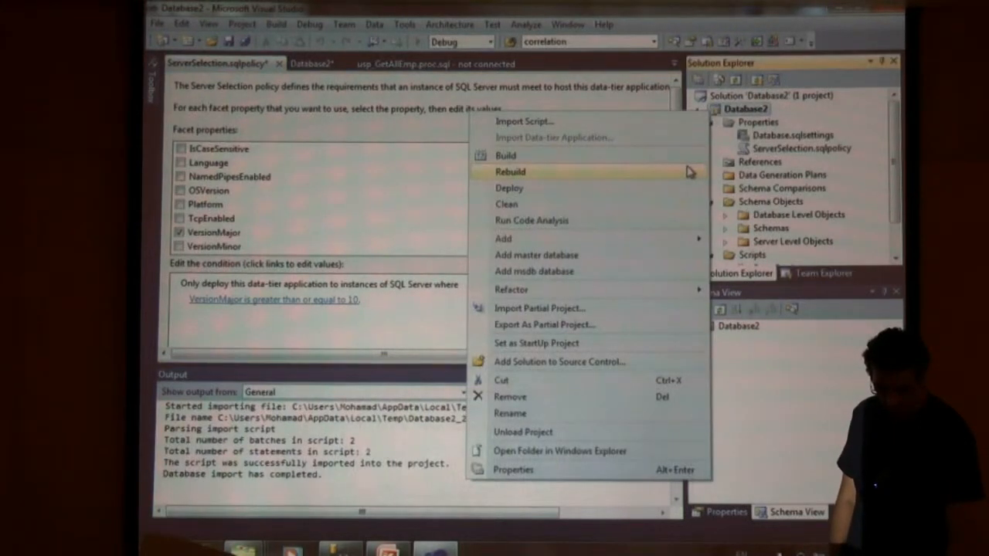
left_click(510, 172)
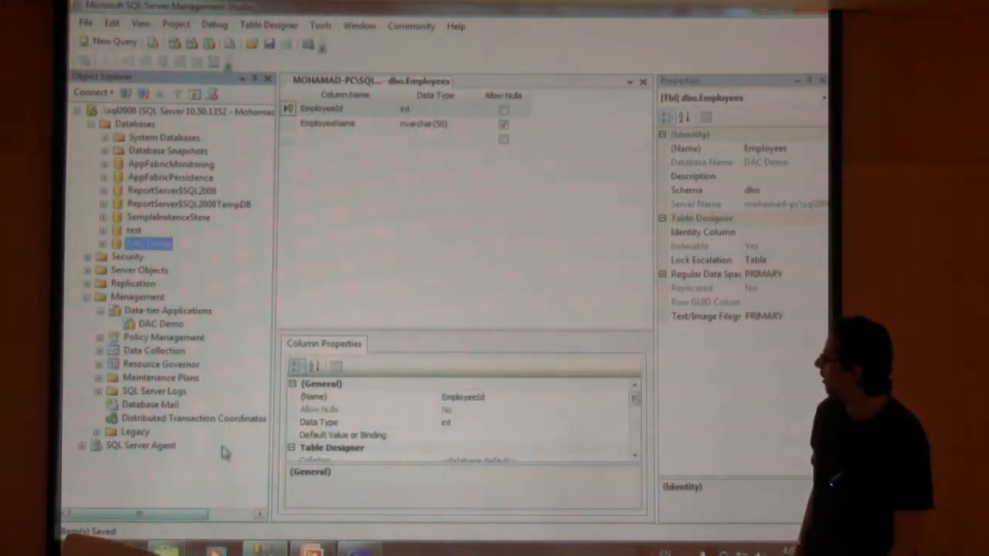
mouse_move(160, 337)
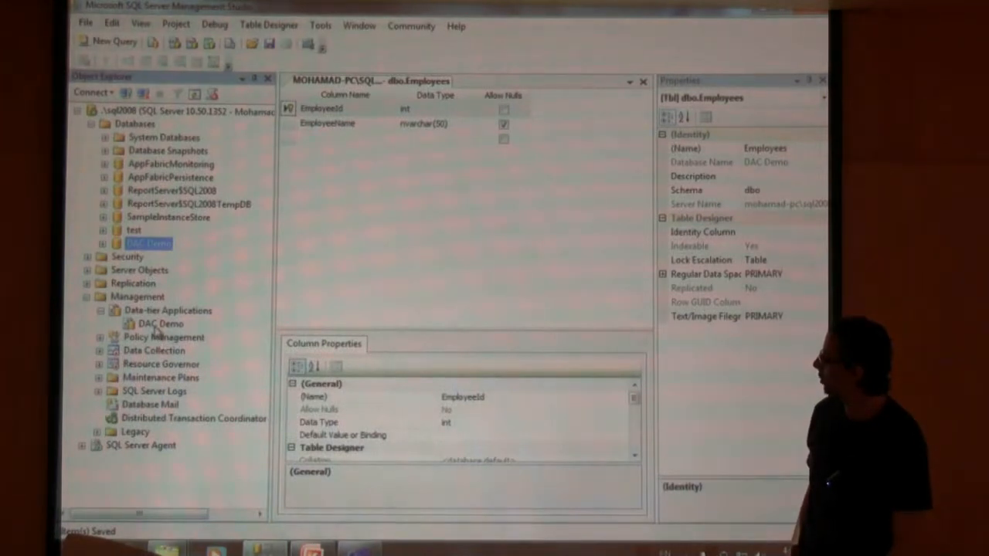
- Start Upgrade Data-tier Application on DAC Demo under Data-tier Applications
right_click(153, 323)
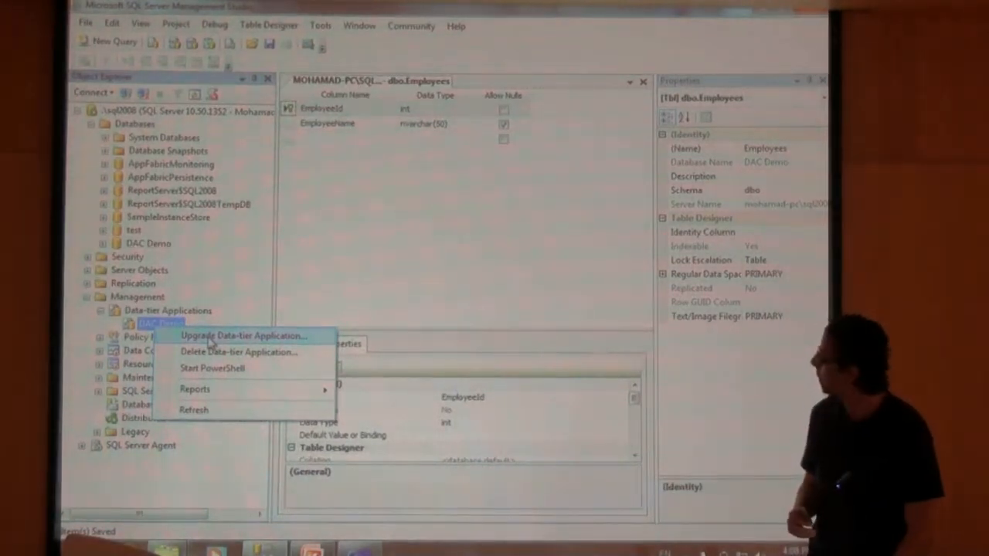
left_click(241, 336)
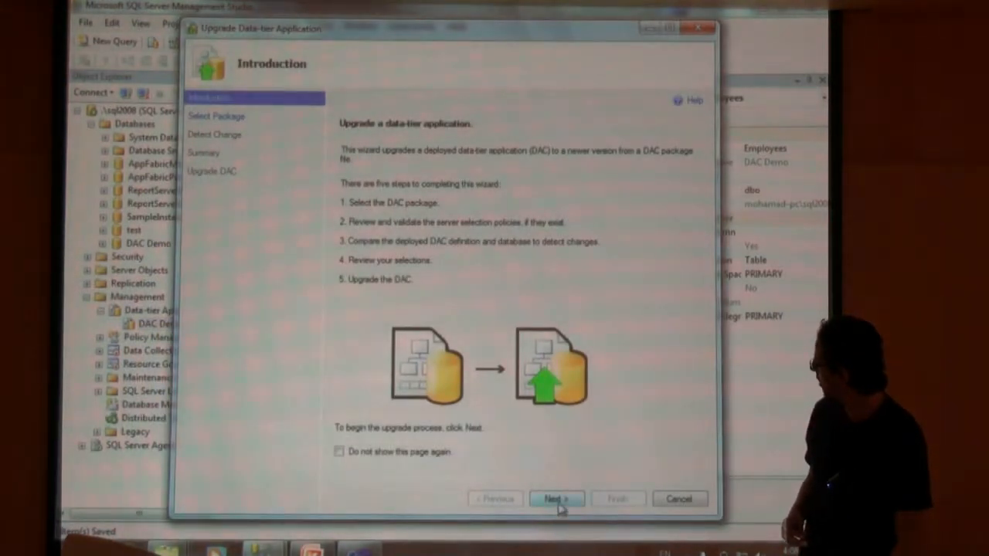
- Select and validate the .dacpac, reaching Review Policy where VersionMajor 10 passes ≥ 10
left_click(555, 498)
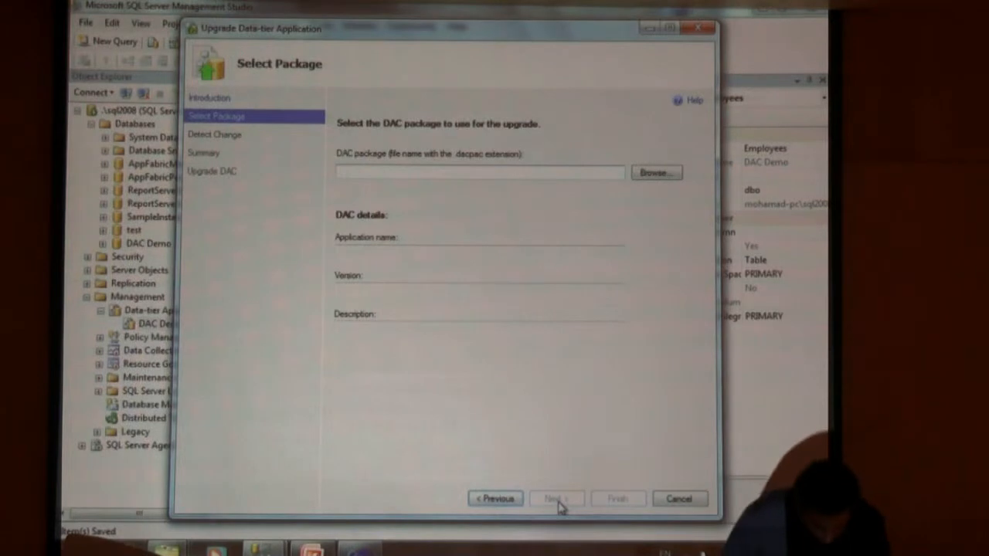
left_click(556, 498)
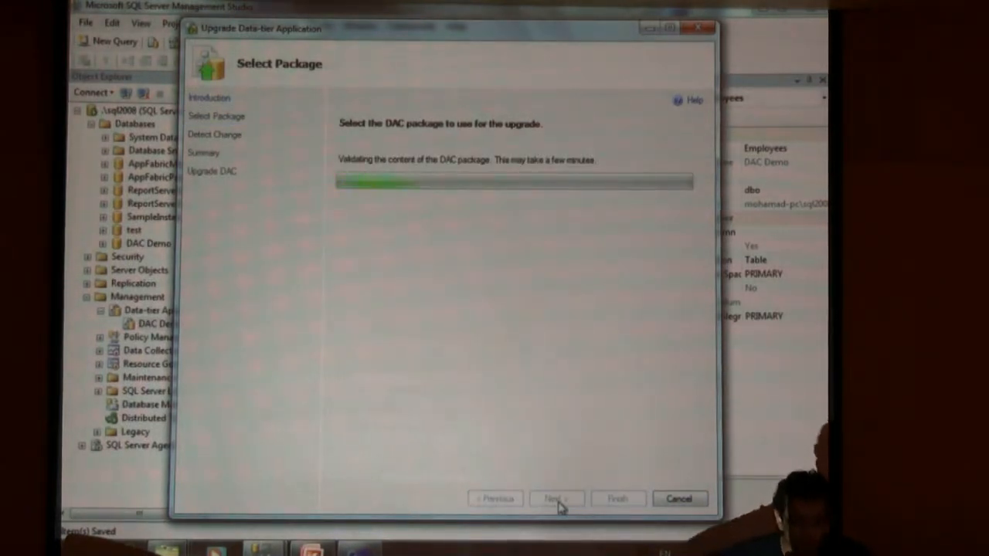
left_click(556, 499)
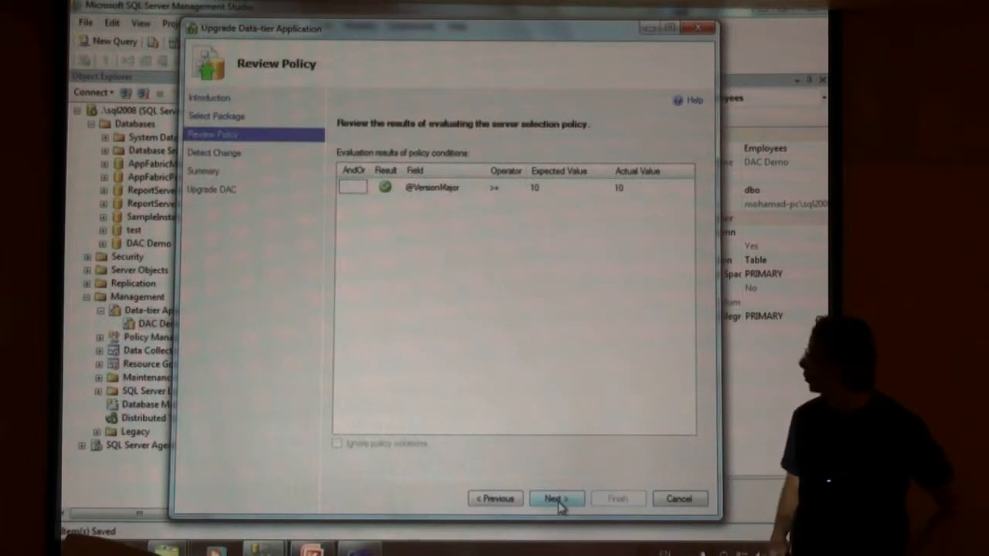